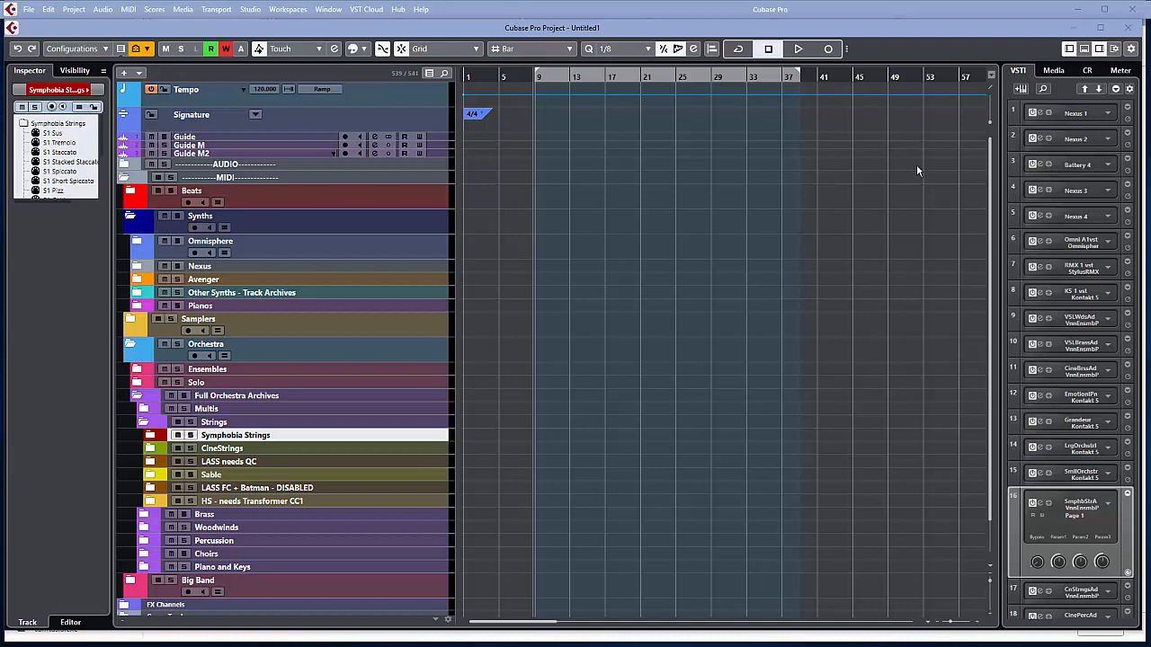
{"action": "mouse_move", "coordinate": [865, 197]}
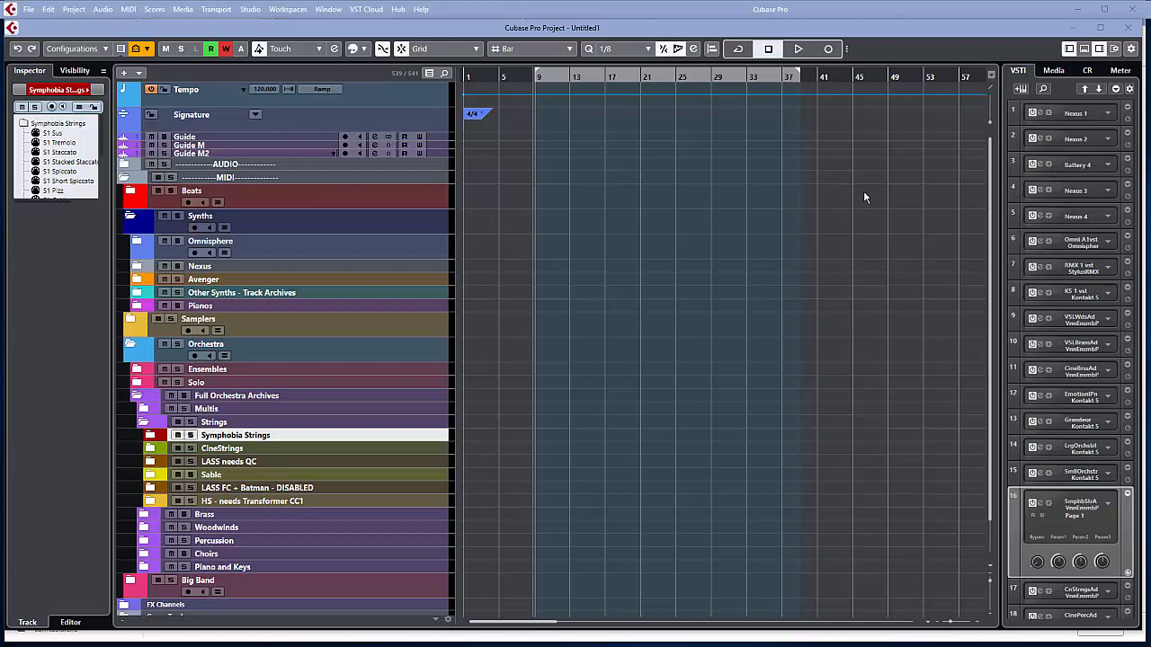
{"action": "mouse_move", "coordinate": [857, 344]}
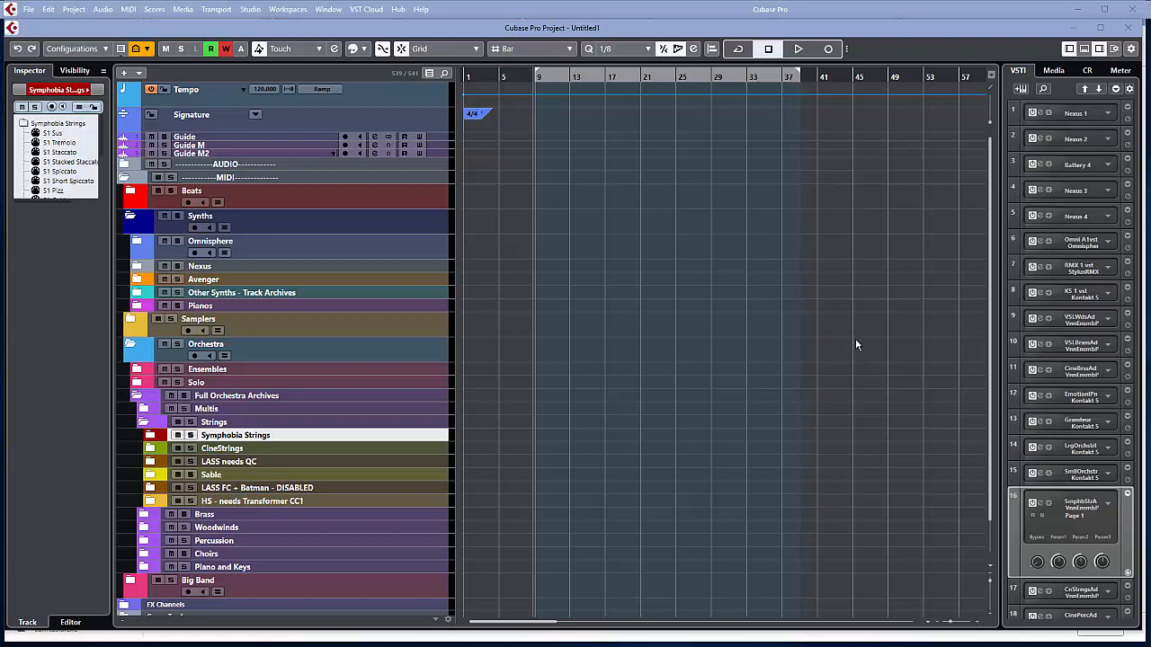
- Expand and collapse the Symphobia Strings folder, then scroll down the track list
{"action": "left_click", "coordinate": [151, 435]}
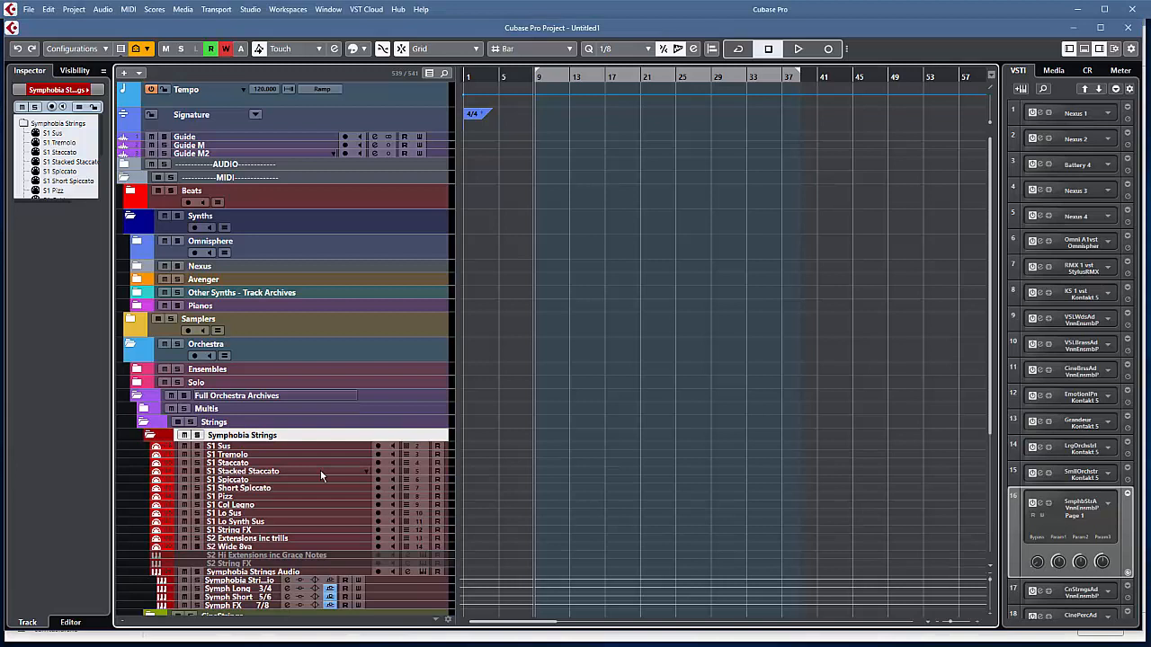
{"action": "left_click", "coordinate": [151, 435]}
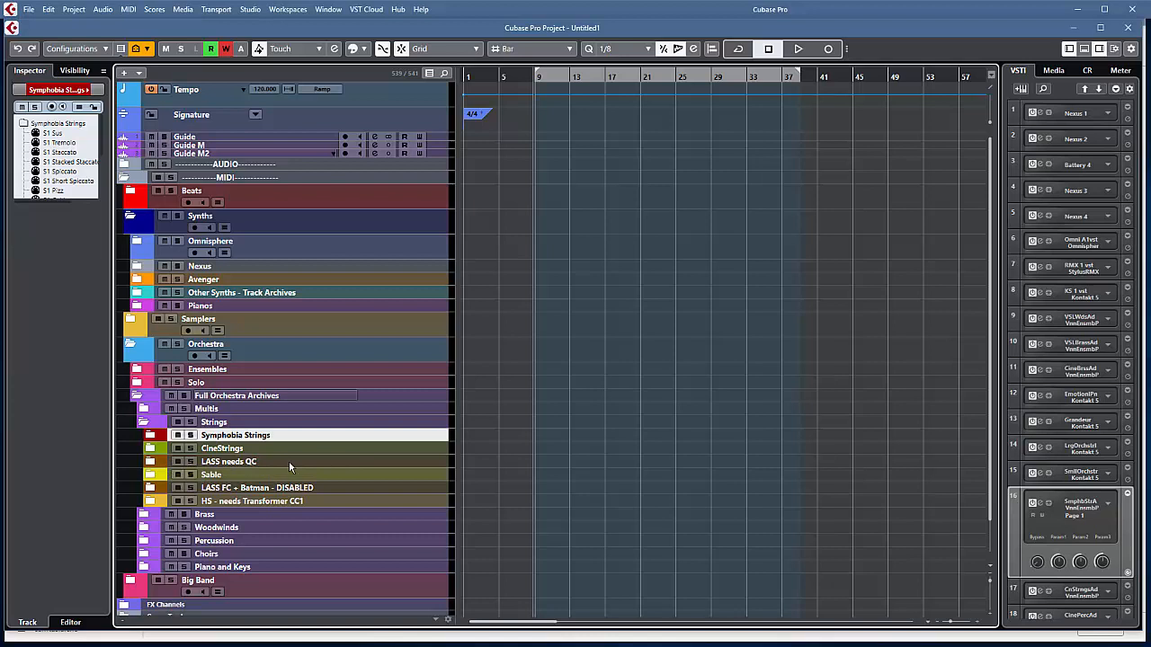
{"action": "scroll", "scroll_direction": "down", "scroll_amount": 3}
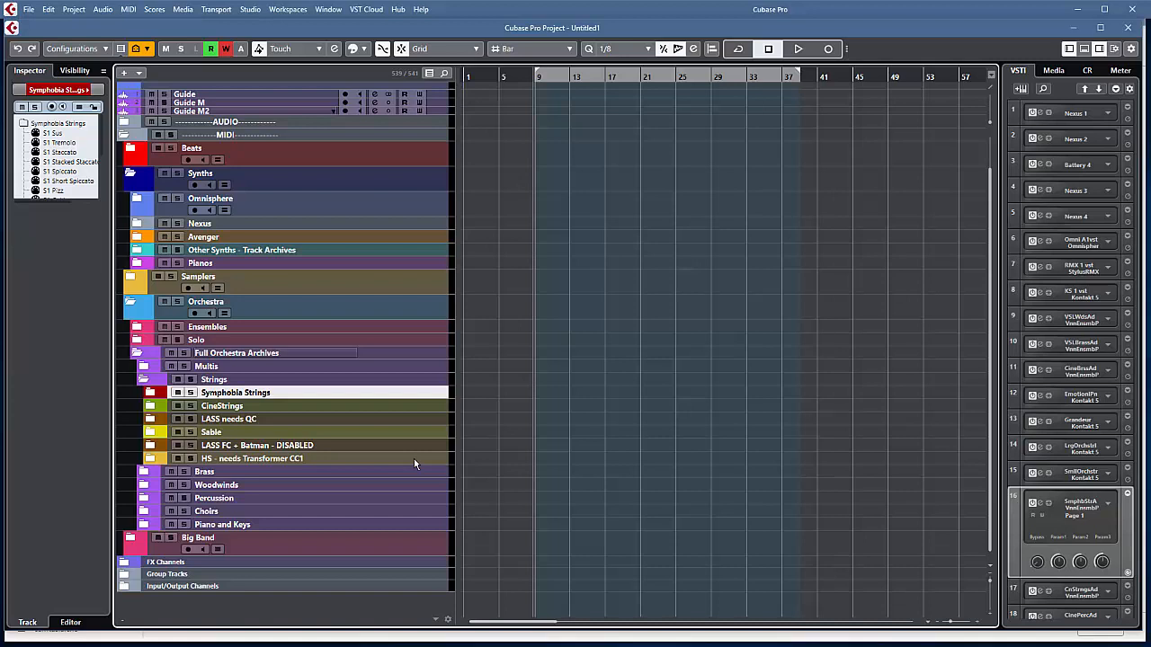
{"action": "mouse_move", "coordinate": [403, 439]}
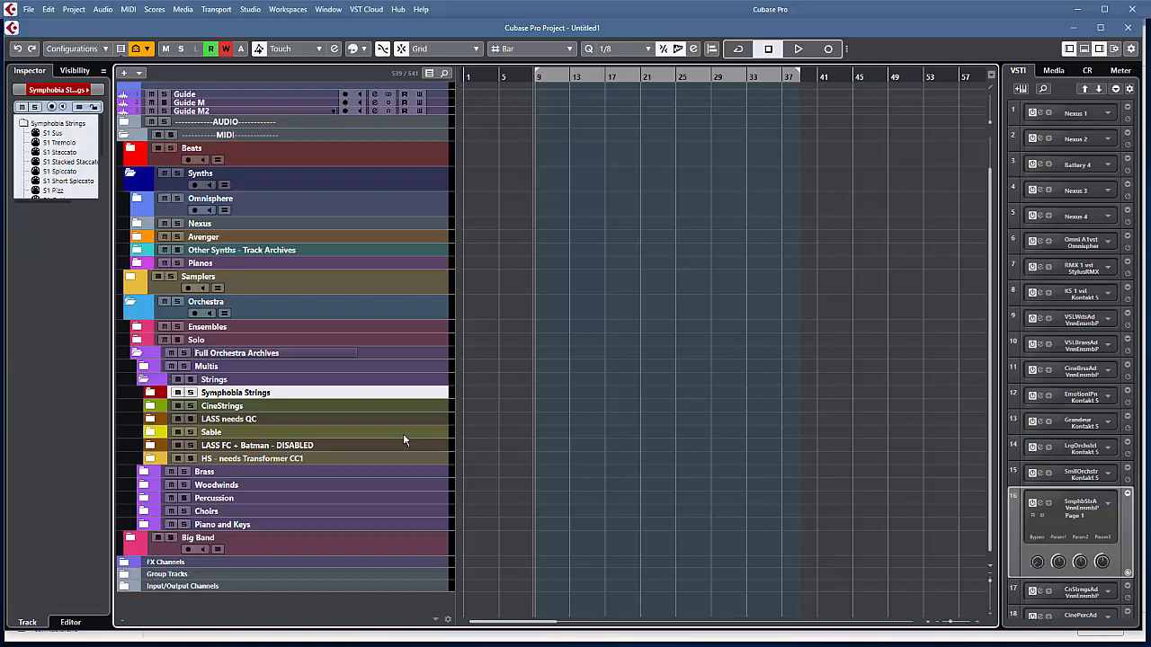
{"action": "mouse_move", "coordinate": [169, 436]}
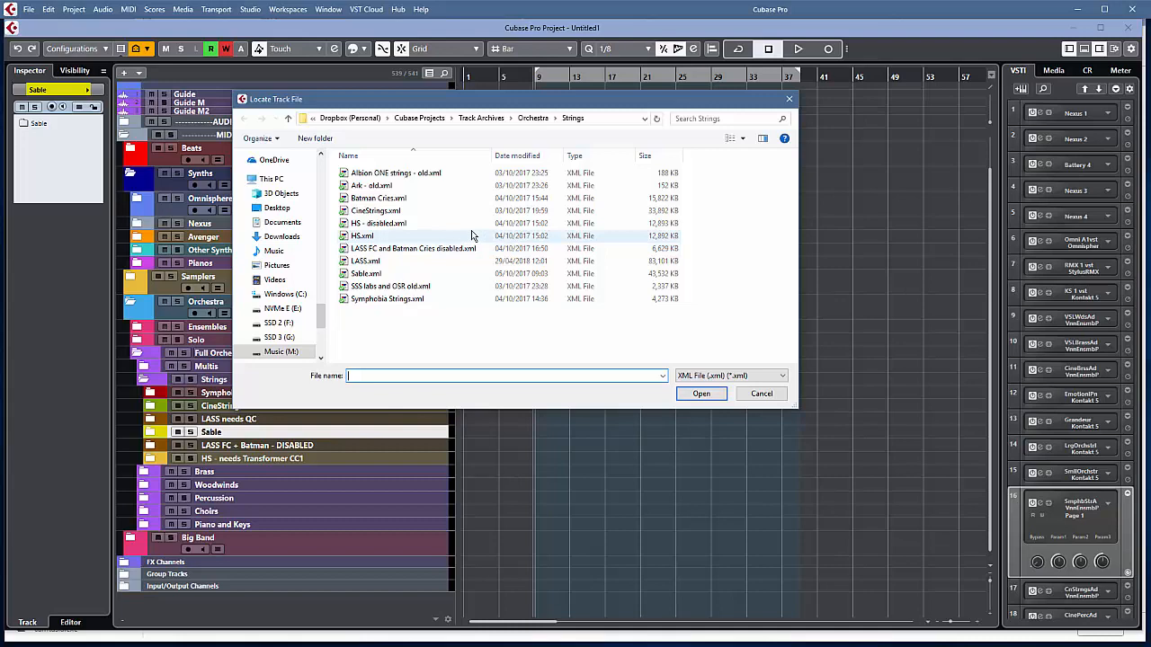
- Choose the Sable.xml archive in the Locate Track File dialog
{"action": "left_click", "coordinate": [761, 393]}
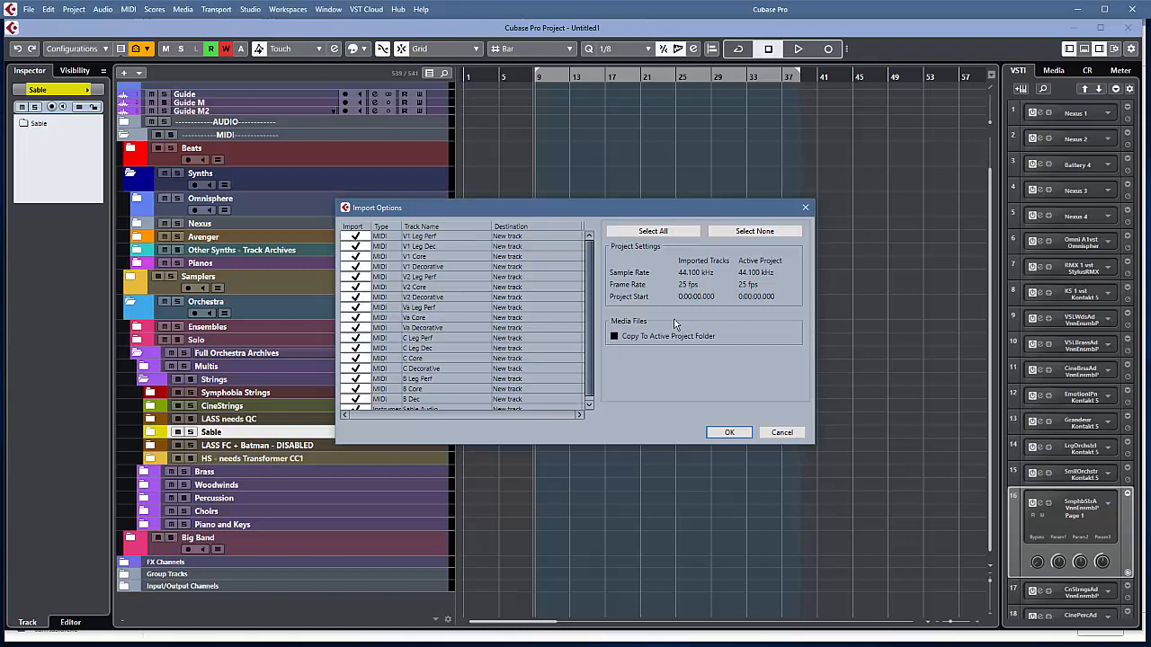
- Confirm Import Options to bring in all ticked Sable tracks as new tracks
{"action": "left_click", "coordinate": [728, 432]}
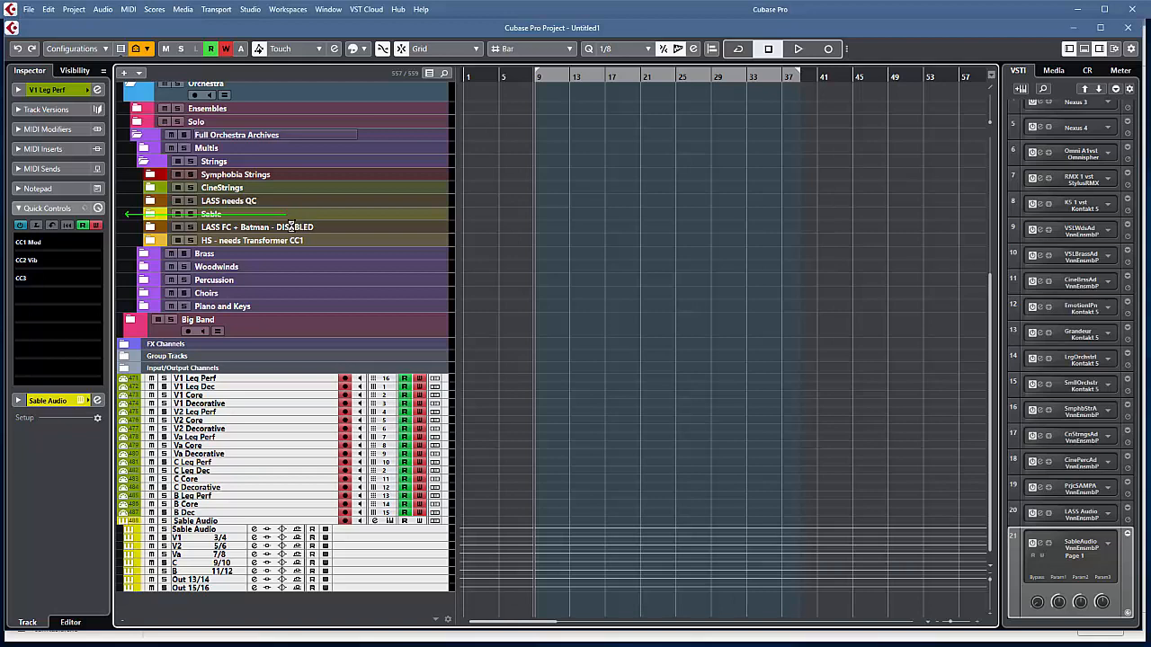
- Place the imported Sable tracks inside the Sable folder under Strings
{"action": "left_click", "coordinate": [150, 213]}
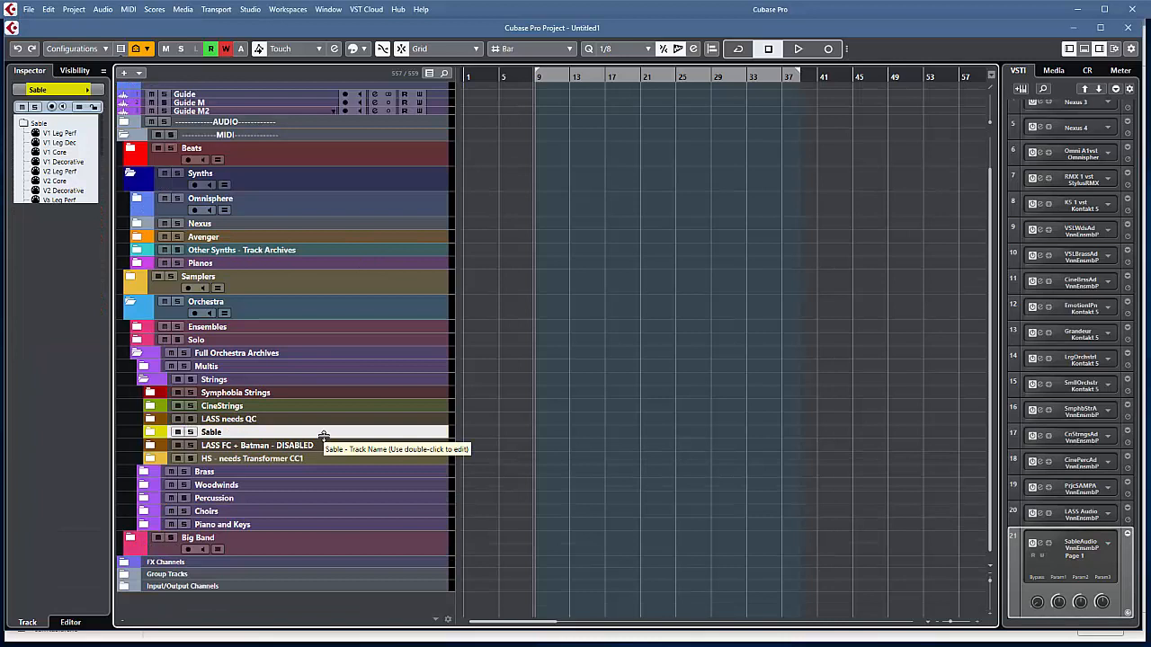
{"action": "mouse_move", "coordinate": [140, 203]}
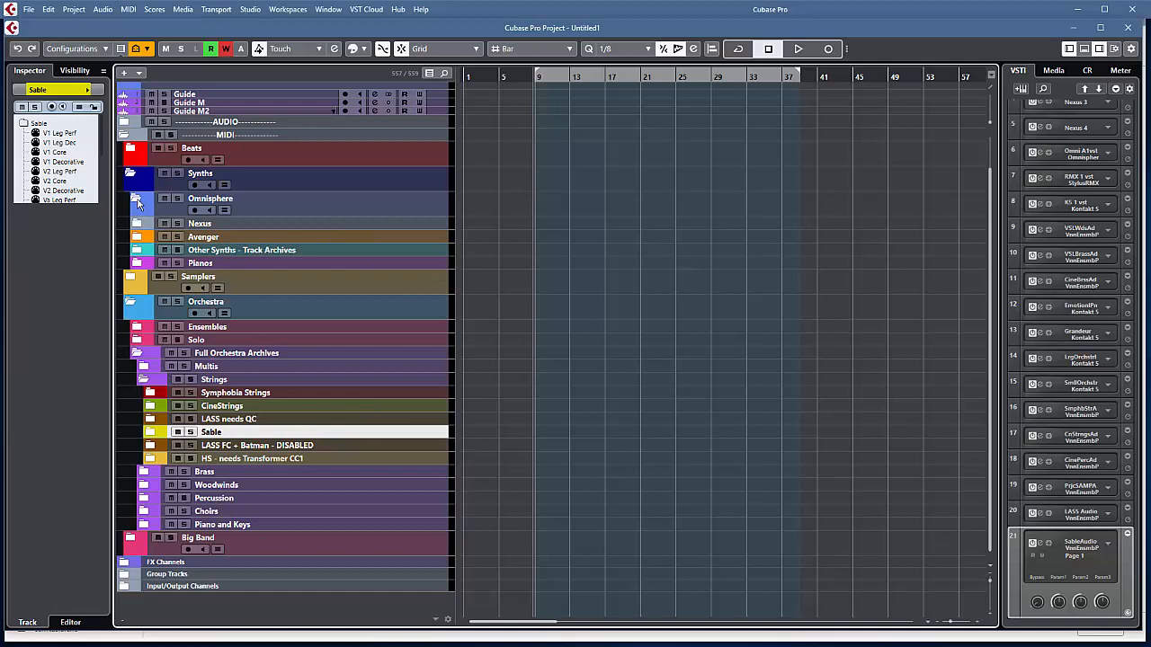
{"action": "left_click", "coordinate": [137, 198]}
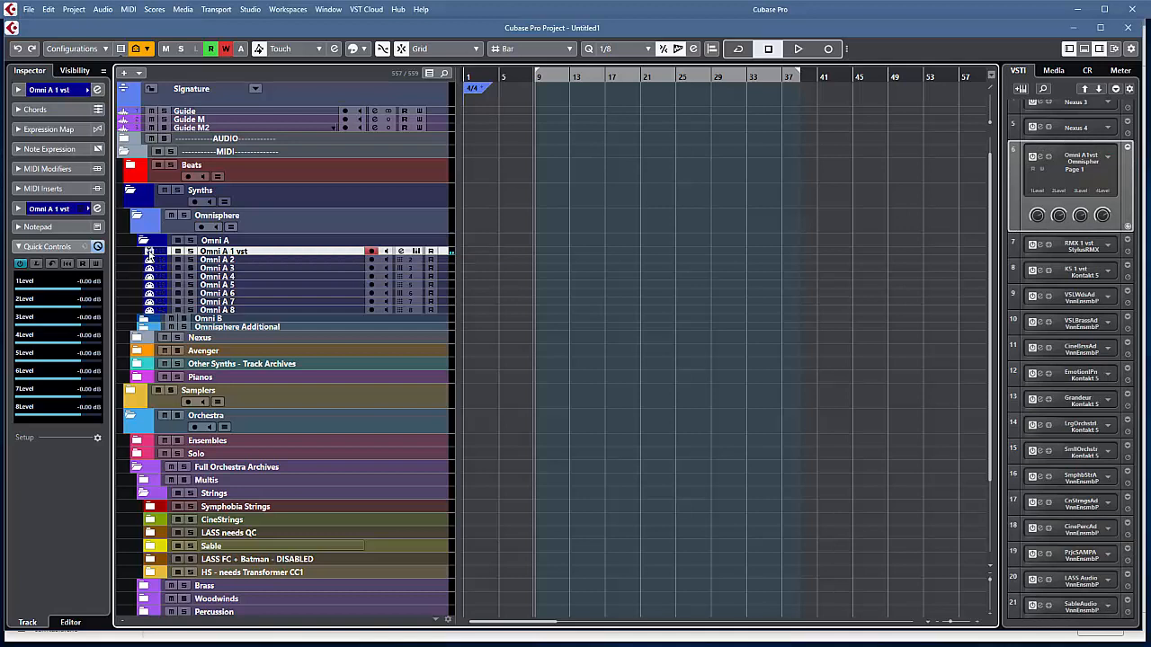
{"action": "left_click", "coordinate": [149, 252]}
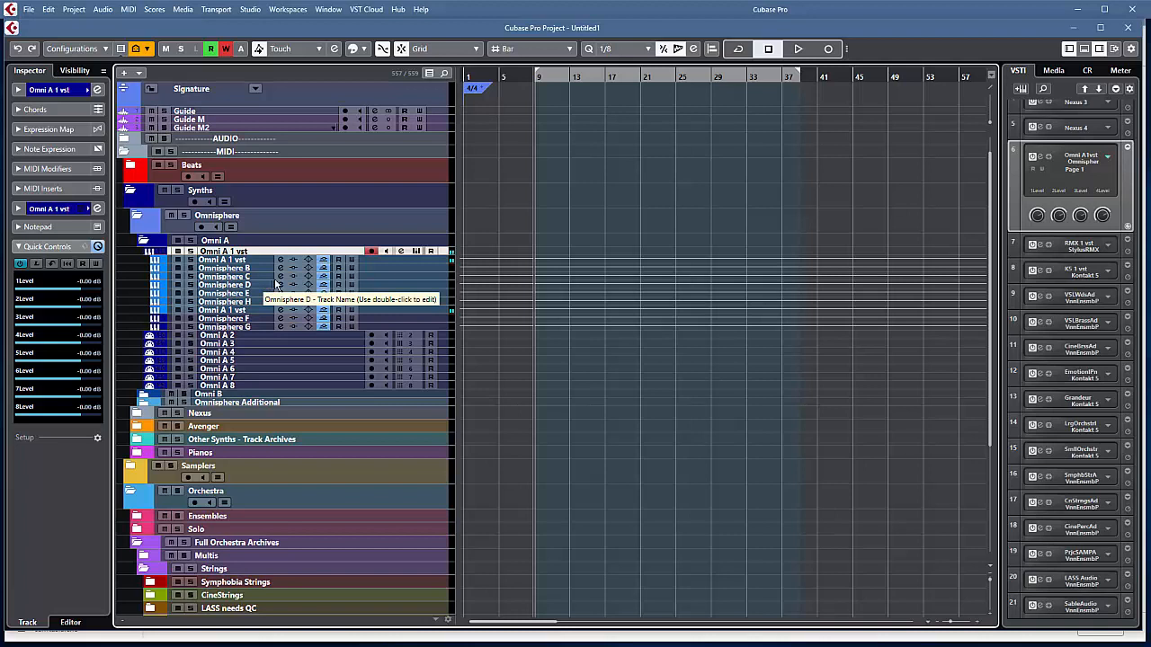
{"action": "mouse_move", "coordinate": [220, 335]}
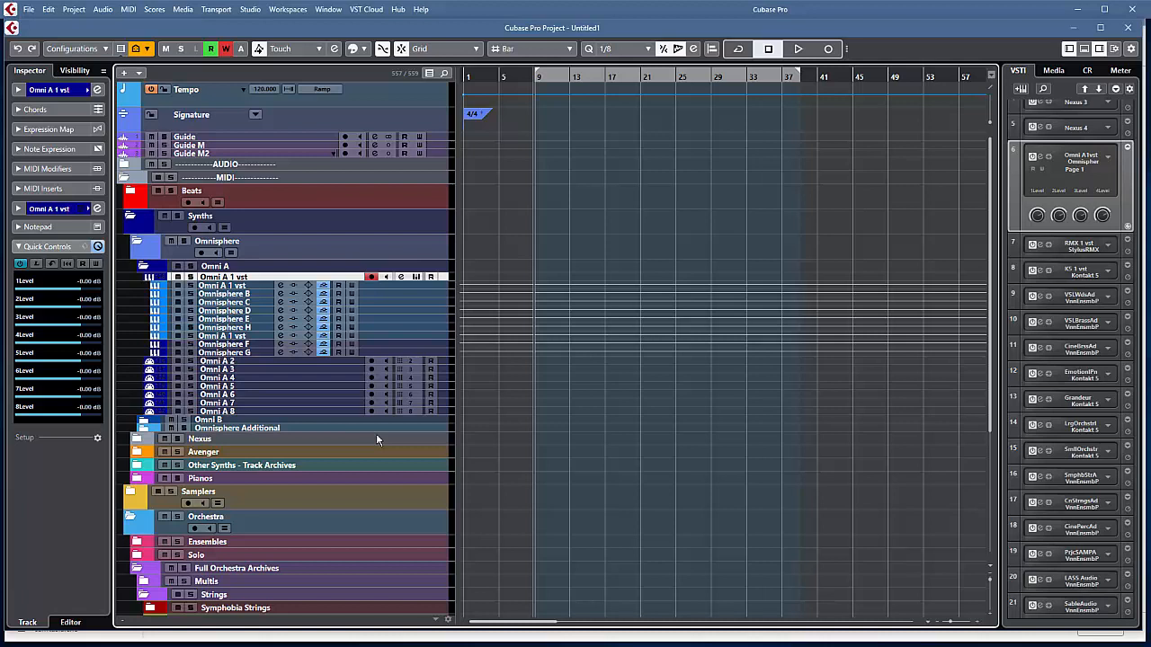
{"action": "mouse_move", "coordinate": [364, 432]}
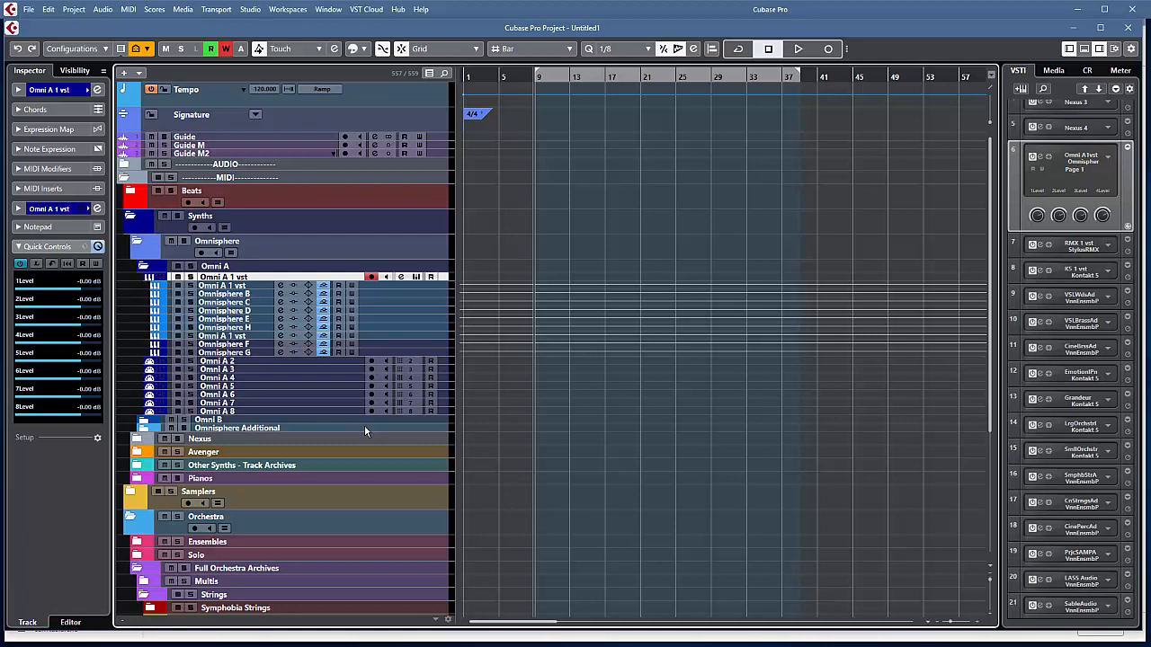
{"action": "mouse_move", "coordinate": [346, 420]}
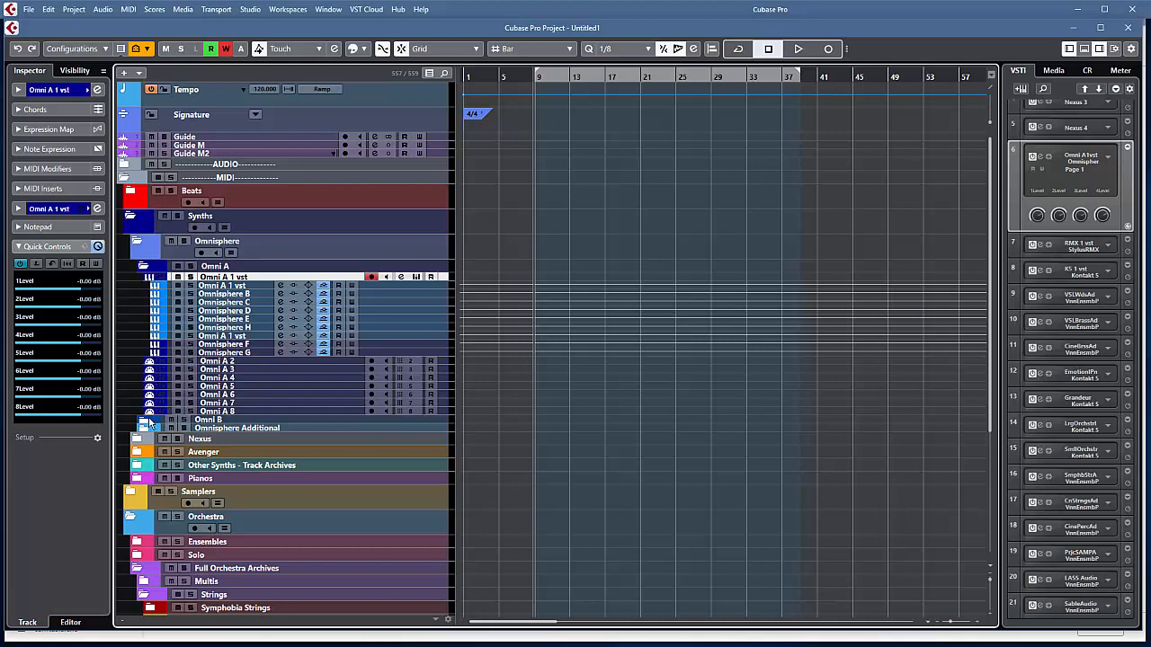
- Select the Omni B MIDI tracks and enable the Omni B 1 instrument track
{"action": "scroll", "scroll_direction": "down", "scroll_amount": 3}
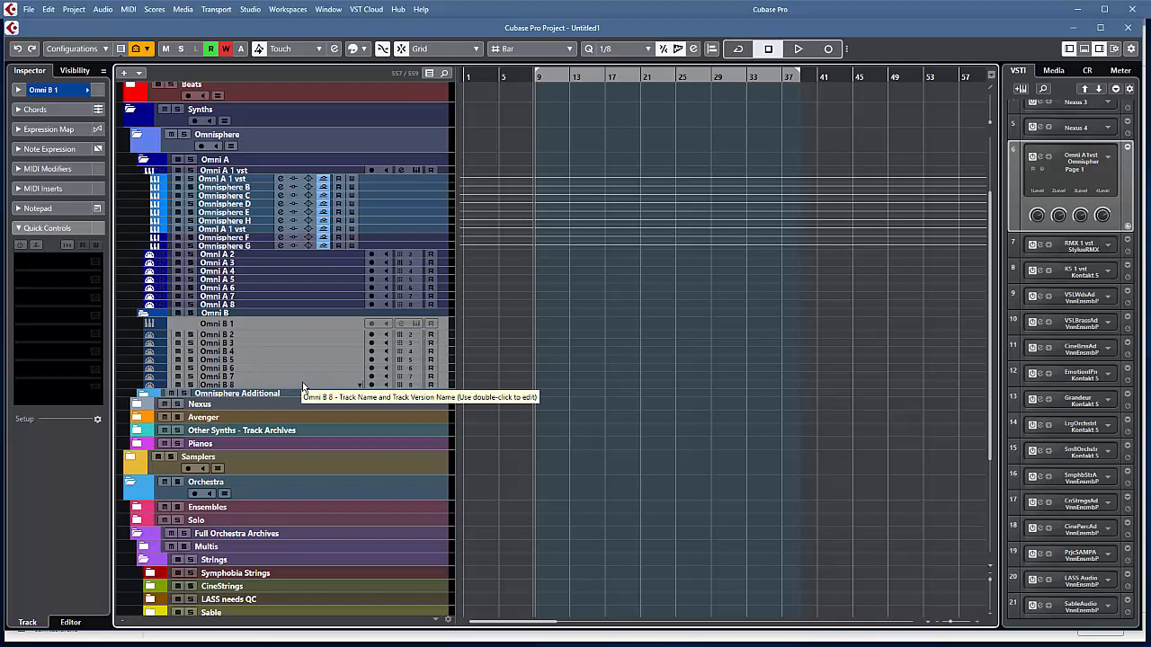
{"action": "left_click", "coordinate": [215, 334]}
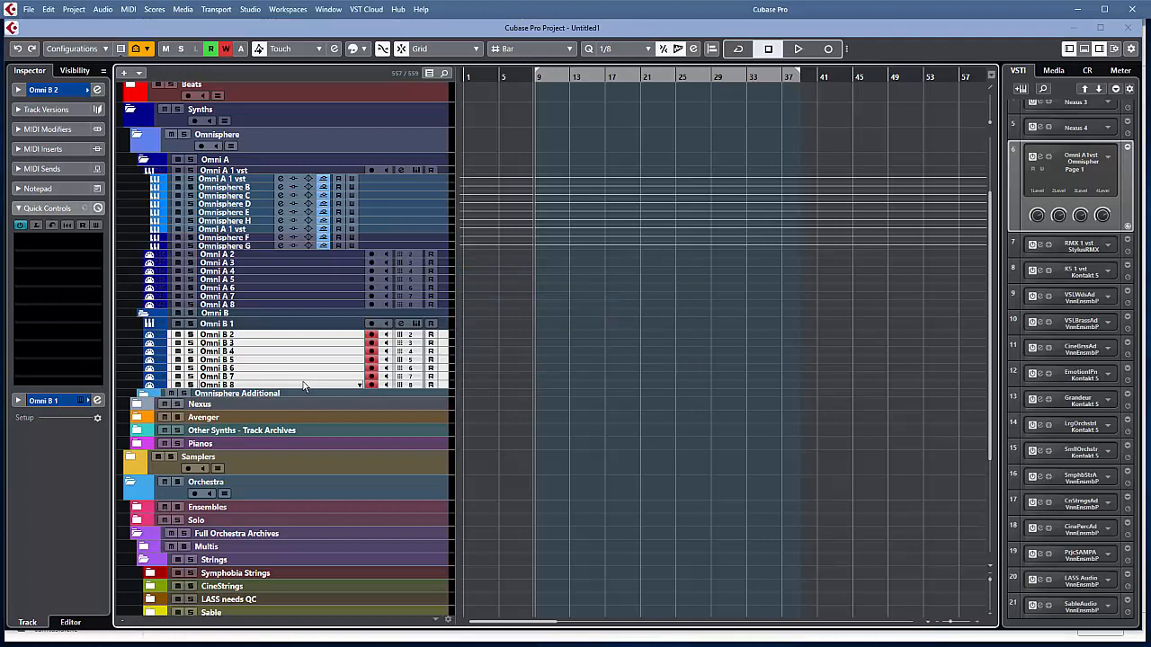
{"action": "left_click", "coordinate": [143, 323]}
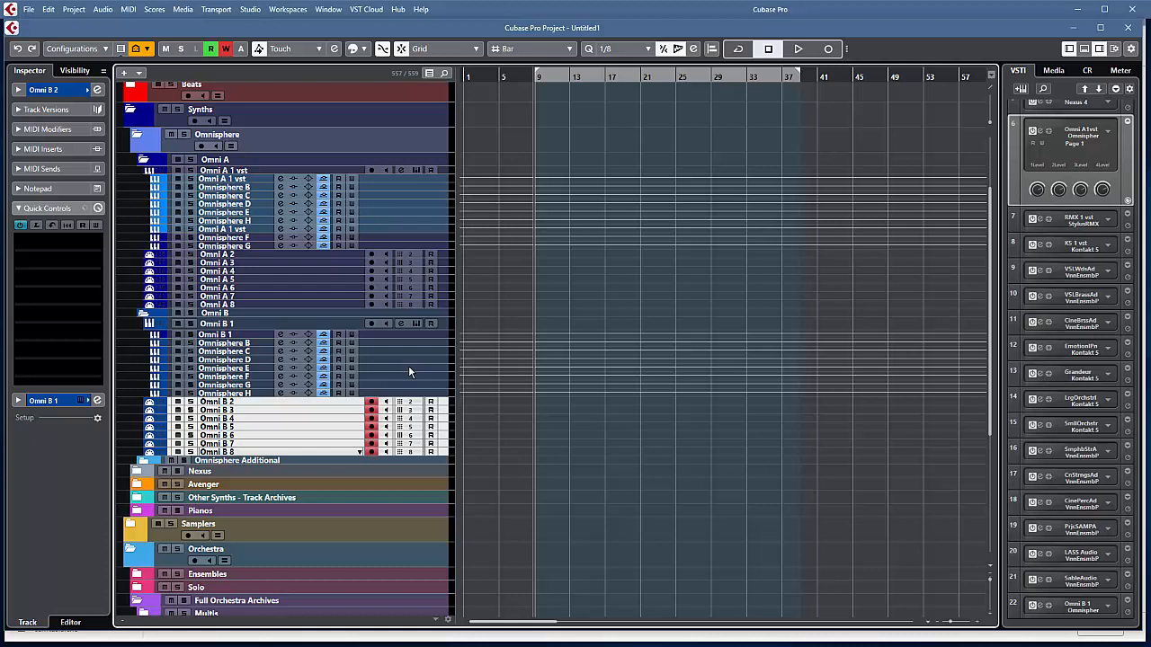
{"action": "mouse_move", "coordinate": [96, 189]}
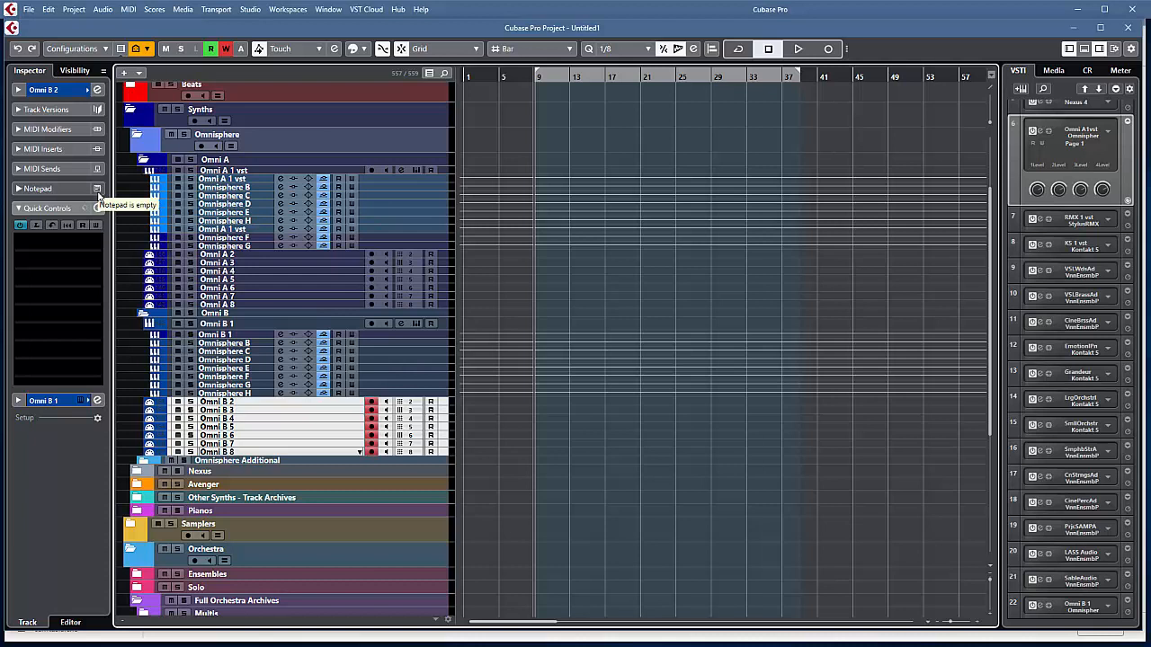
{"action": "mouse_move", "coordinate": [232, 334]}
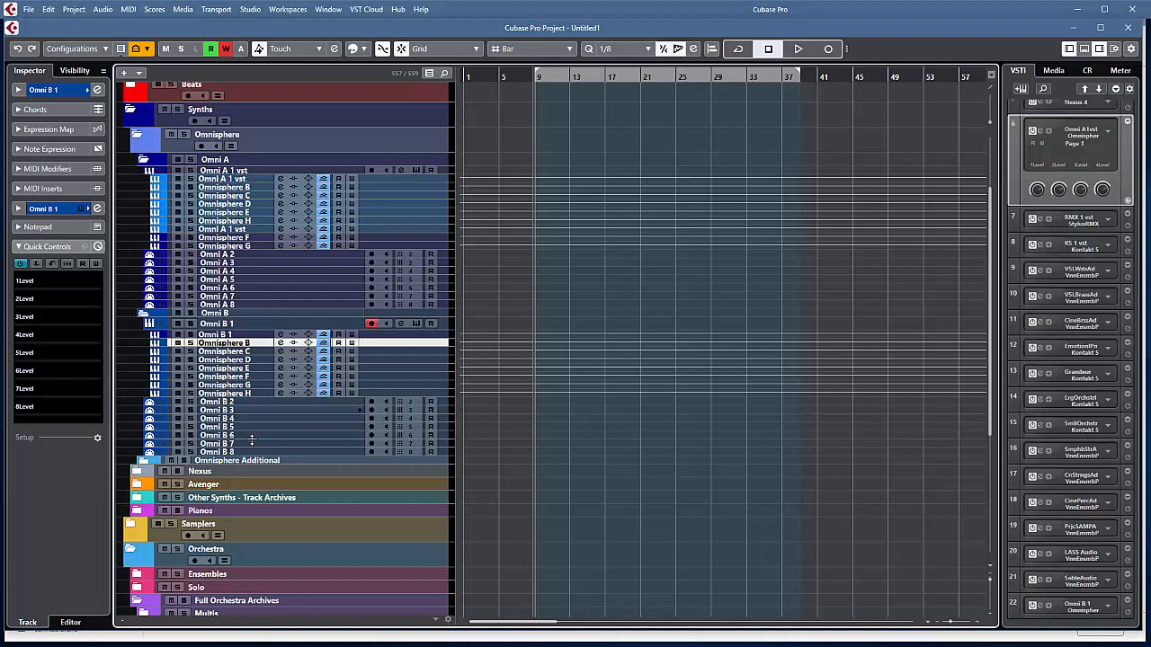
{"action": "mouse_move", "coordinate": [379, 361]}
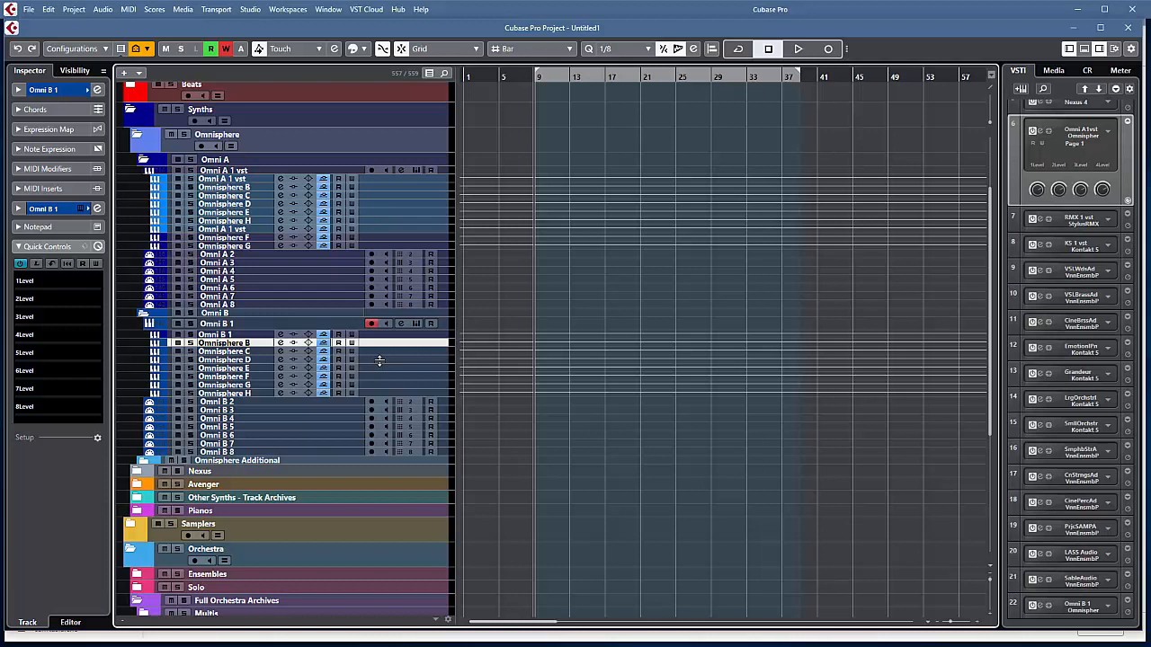
{"action": "mouse_move", "coordinate": [381, 365]}
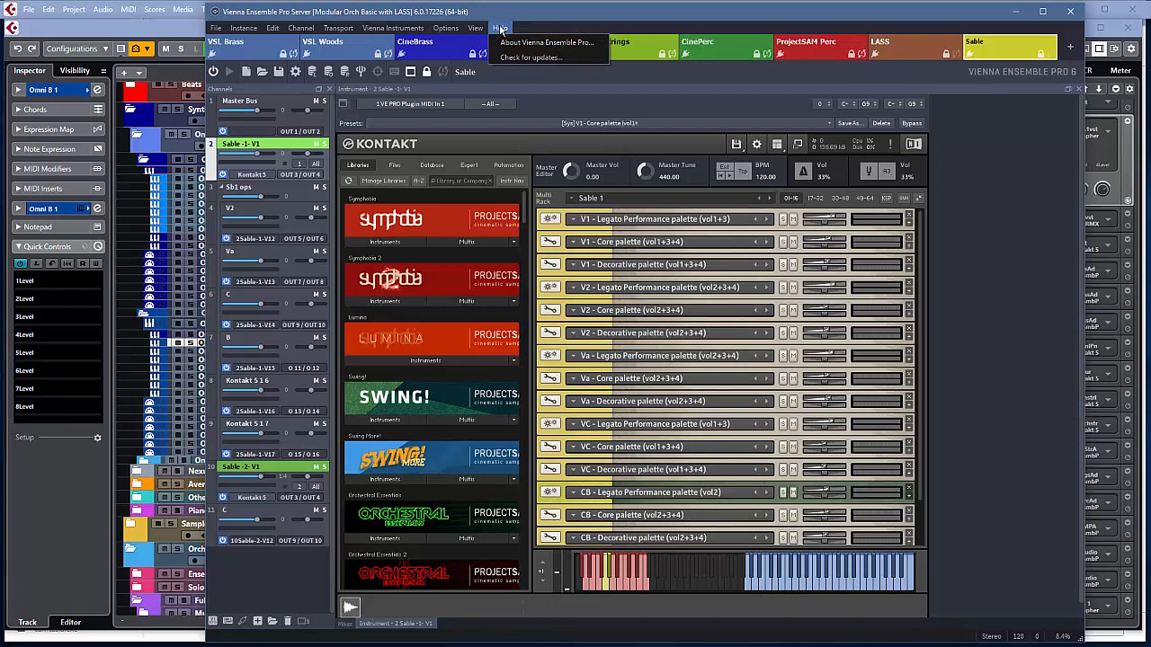
- Dismiss the Vienna Ensemble Pro Help menu without choosing an item
{"action": "left_click", "coordinate": [494, 28]}
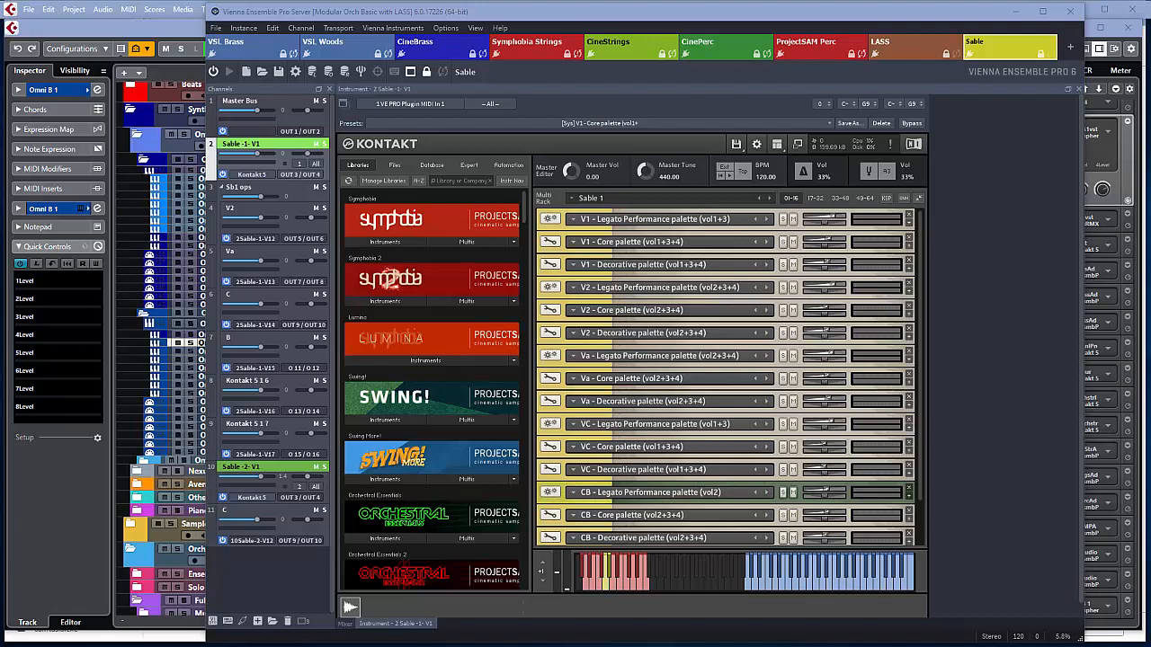
{"action": "mouse_move", "coordinate": [487, 248]}
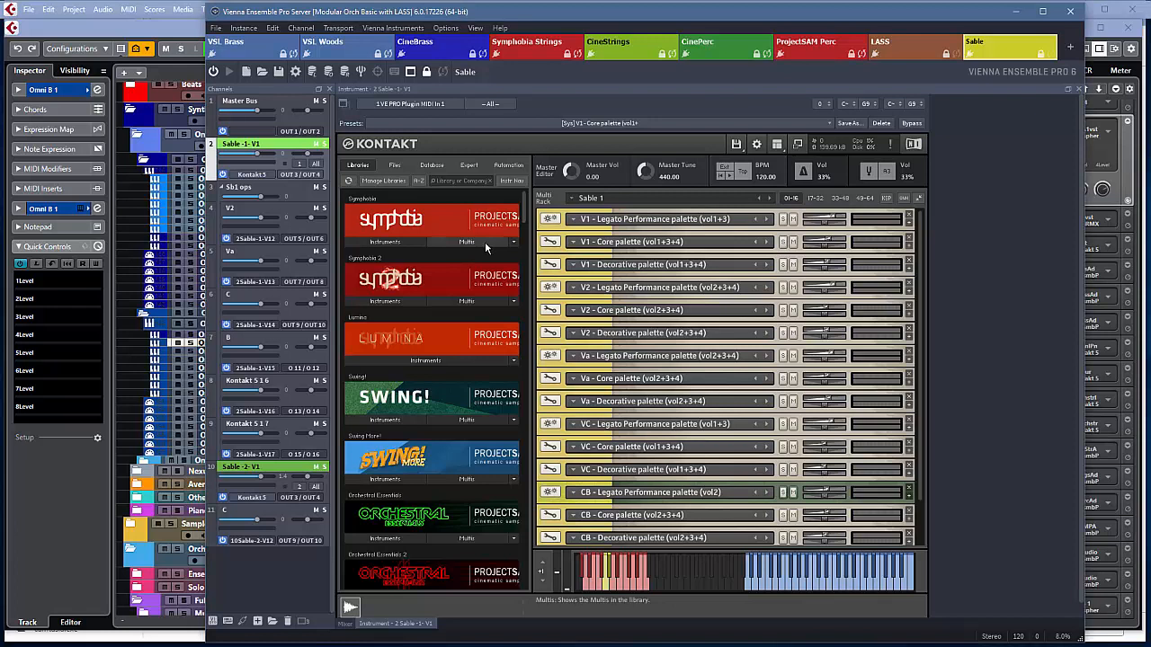